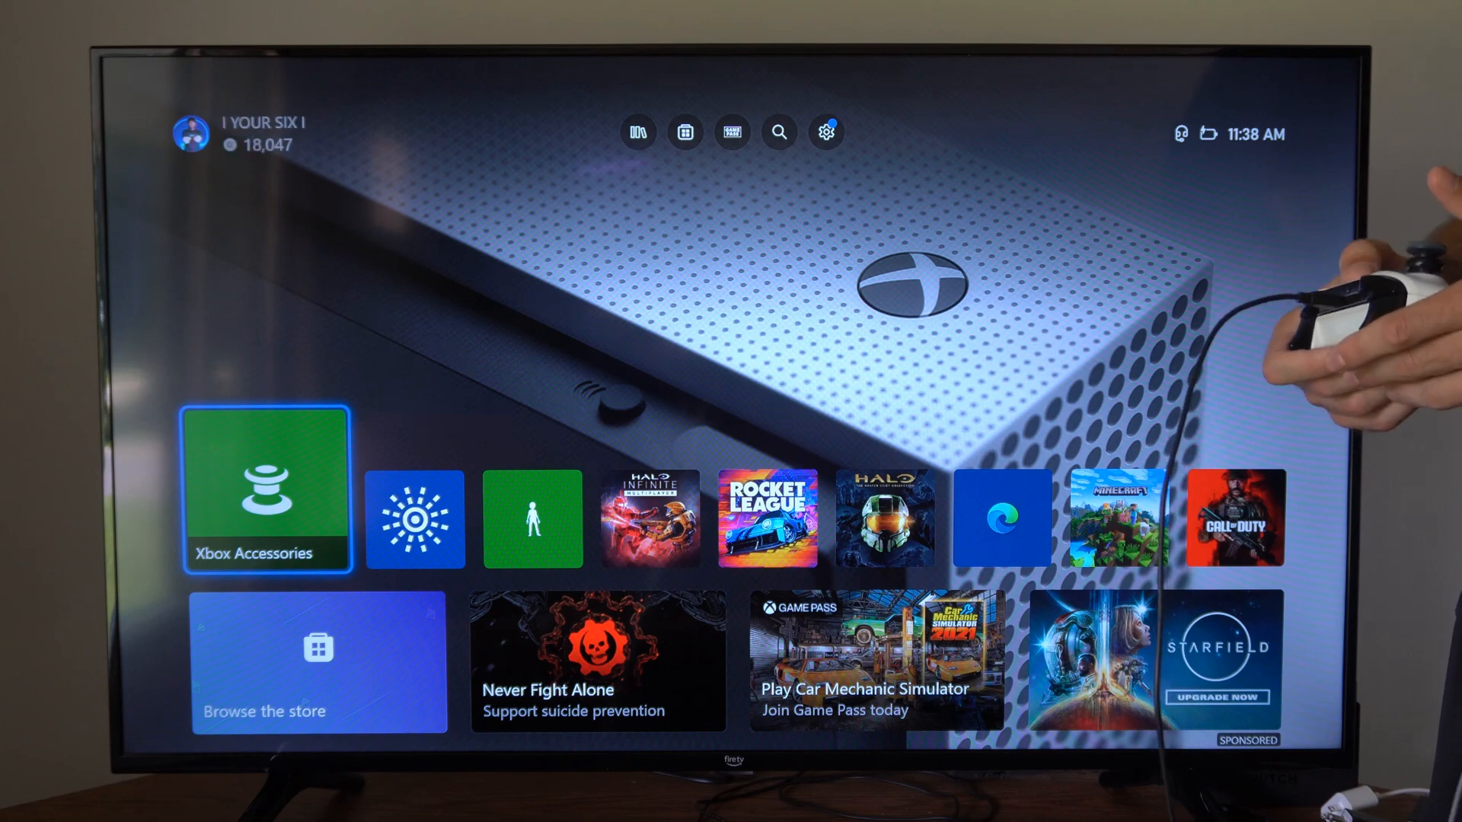
From the Xbox guide, open the current party and expand its additional options
key("Xbox")
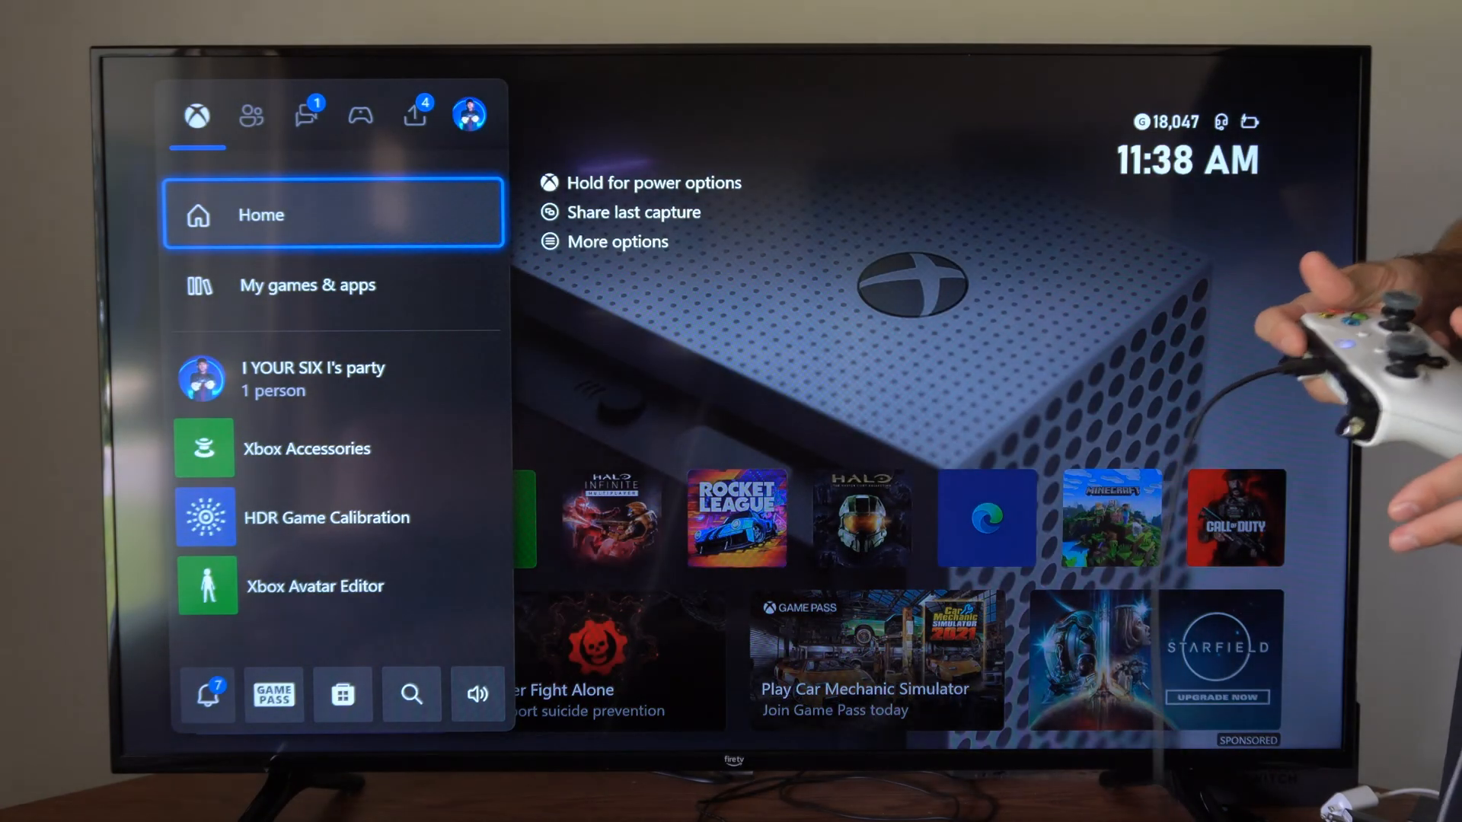
left_click(305, 116)
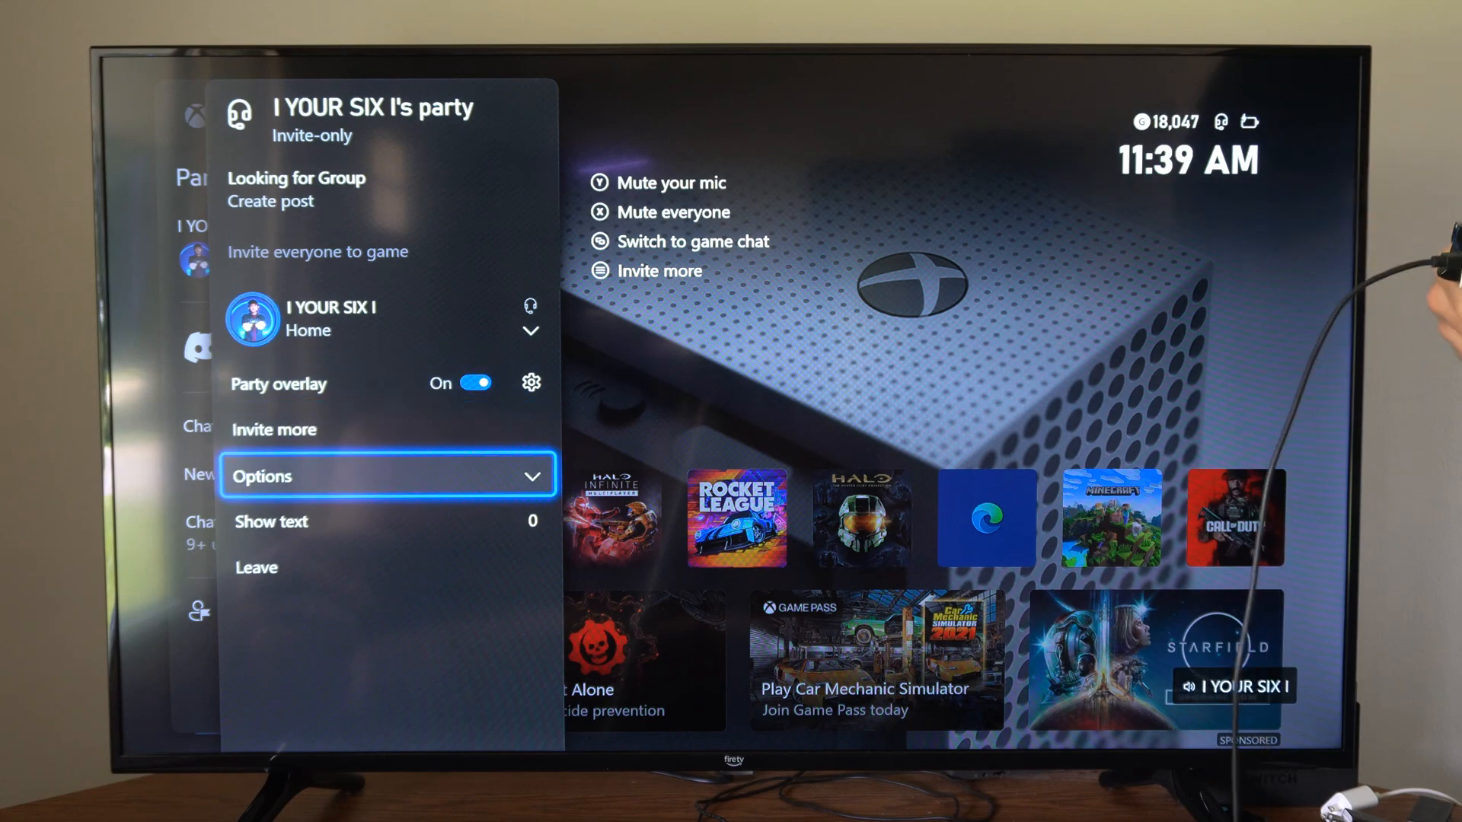
left_click(387, 476)
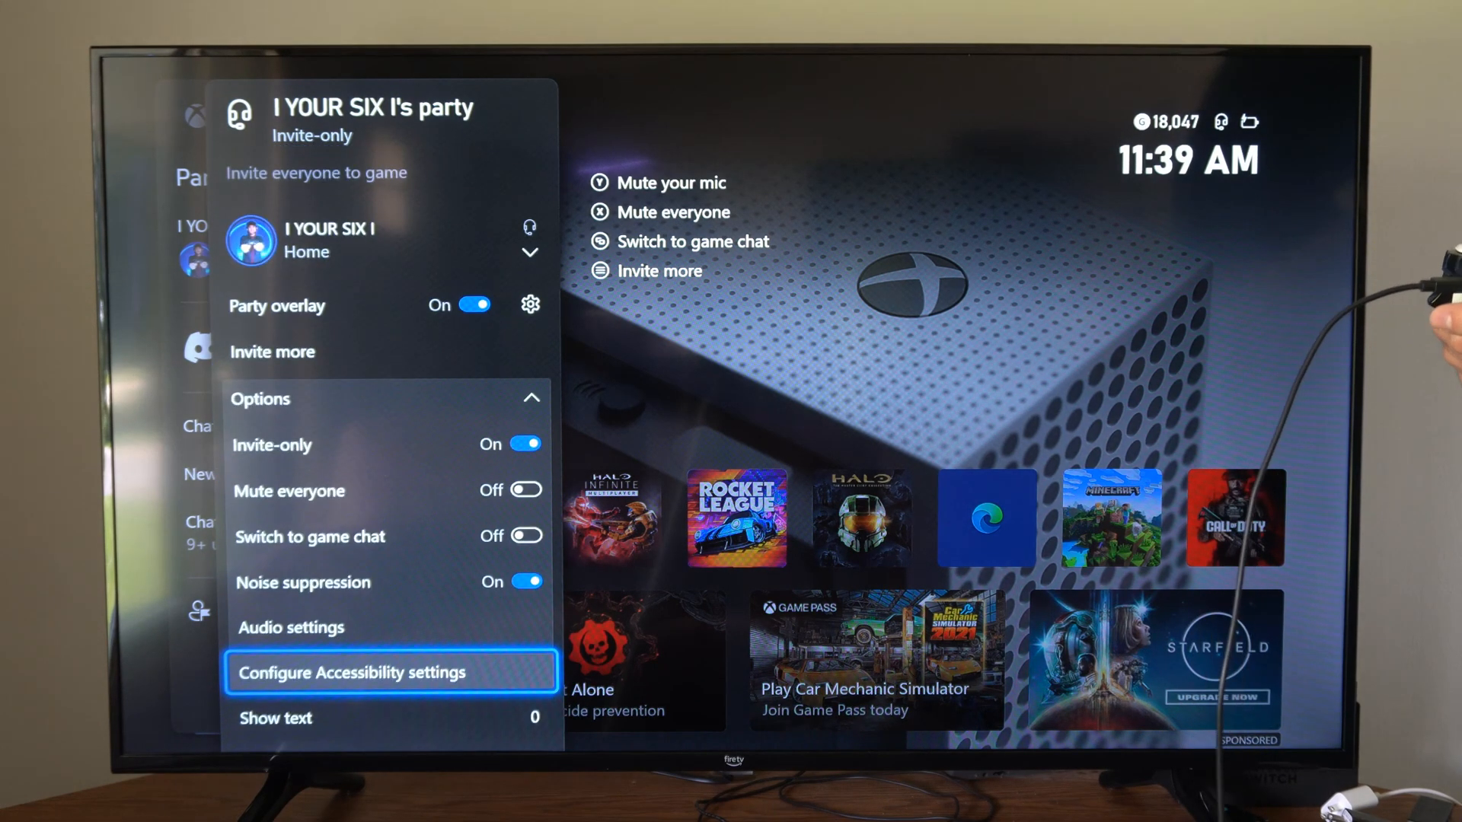
Open Audio & music and adjust headset volume, chat mixer and mic monitoring sliders
key("Up")
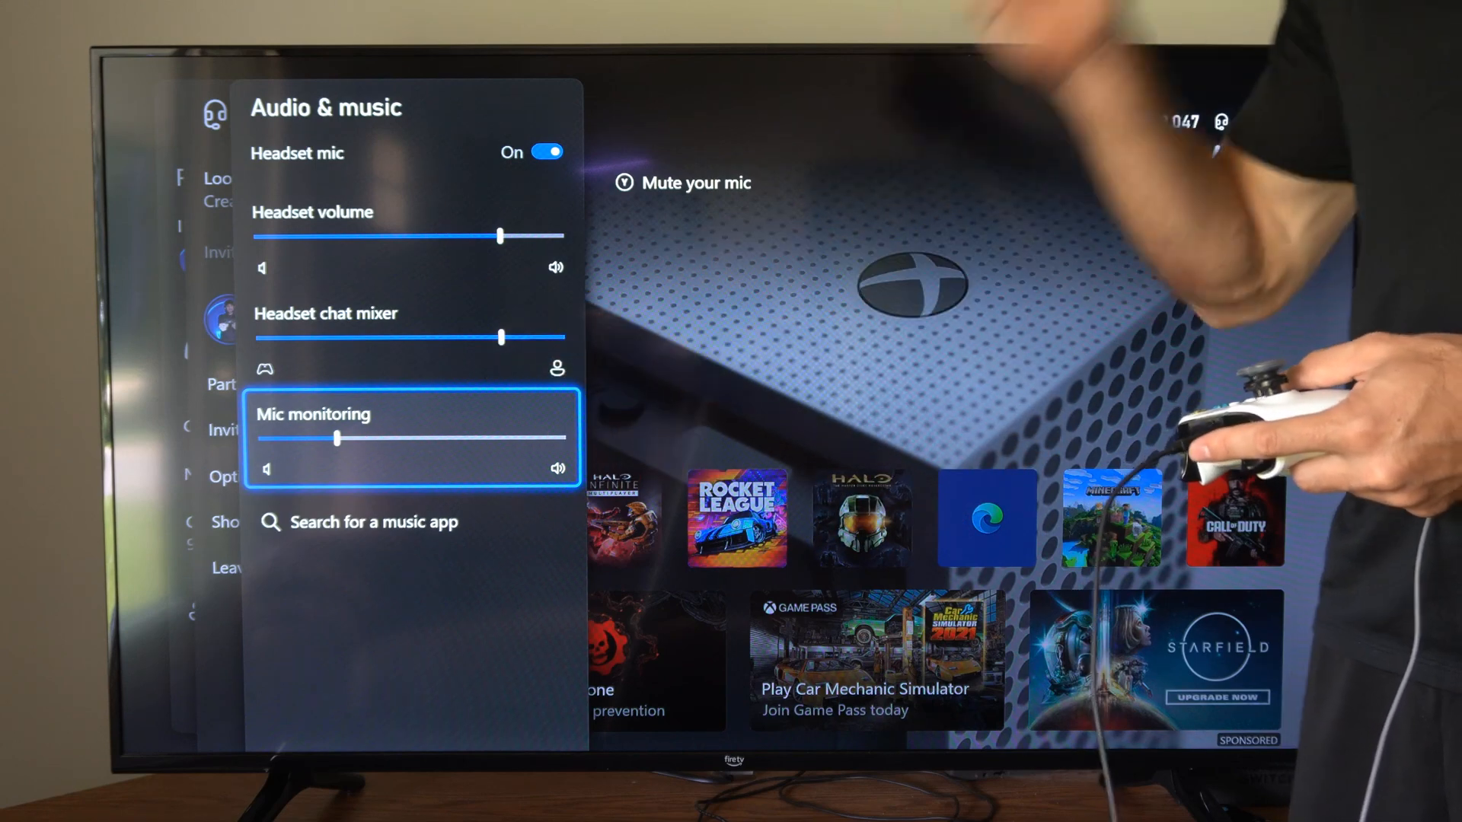
key("Up")
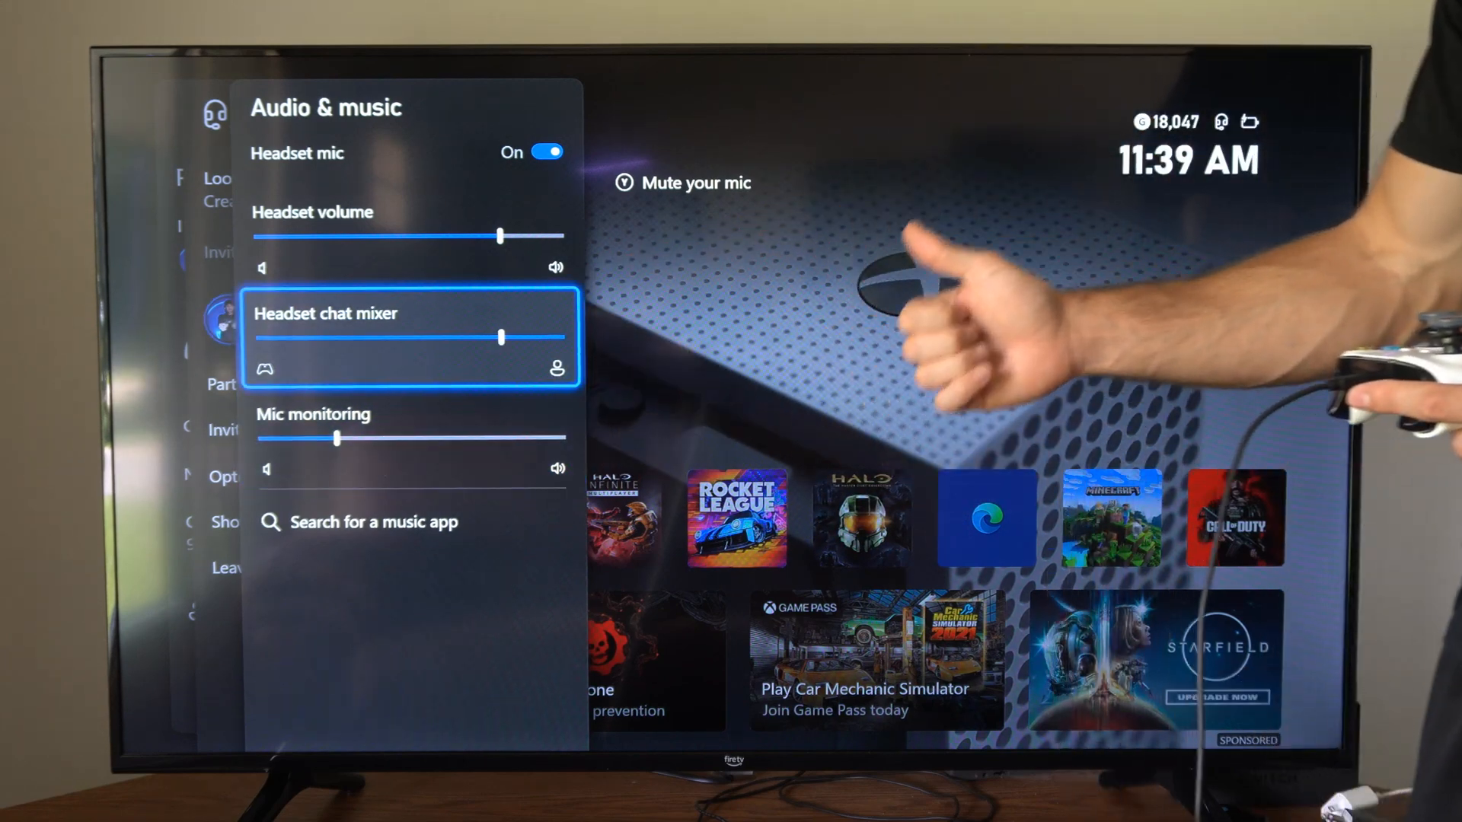